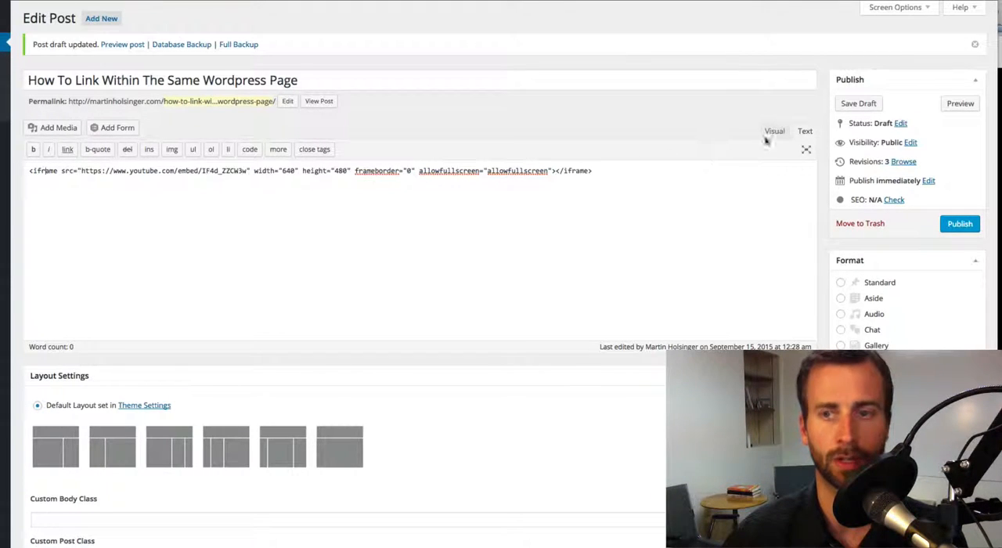
- Switch the post editor to Visual view so the YouTube embed renders, and scroll to it
left_click(773, 132)
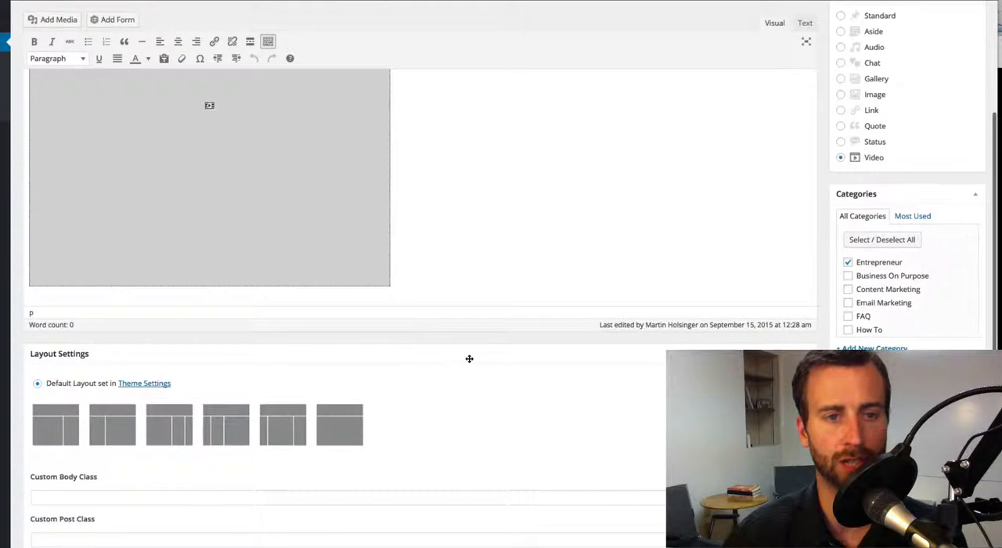
scroll("down", 3)
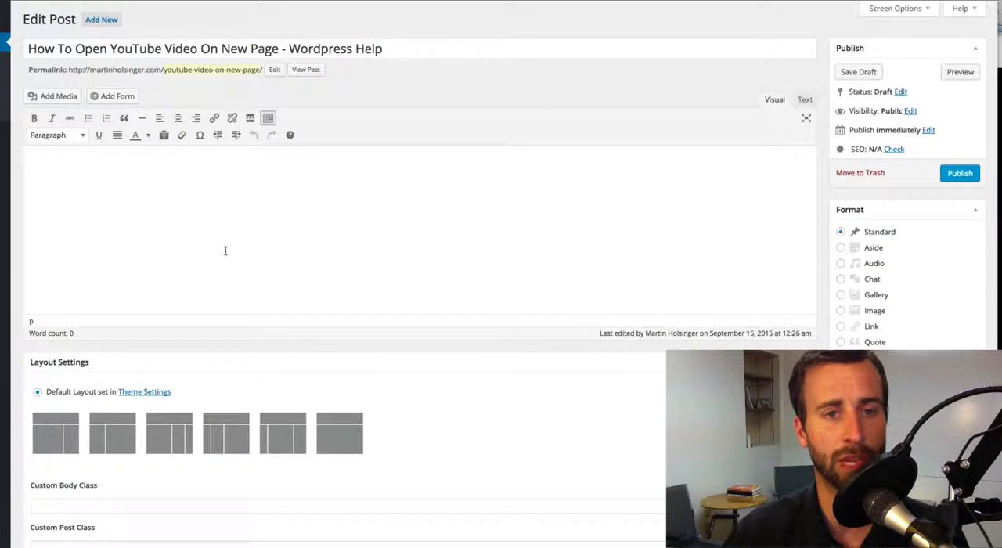
mouse_move(752, 324)
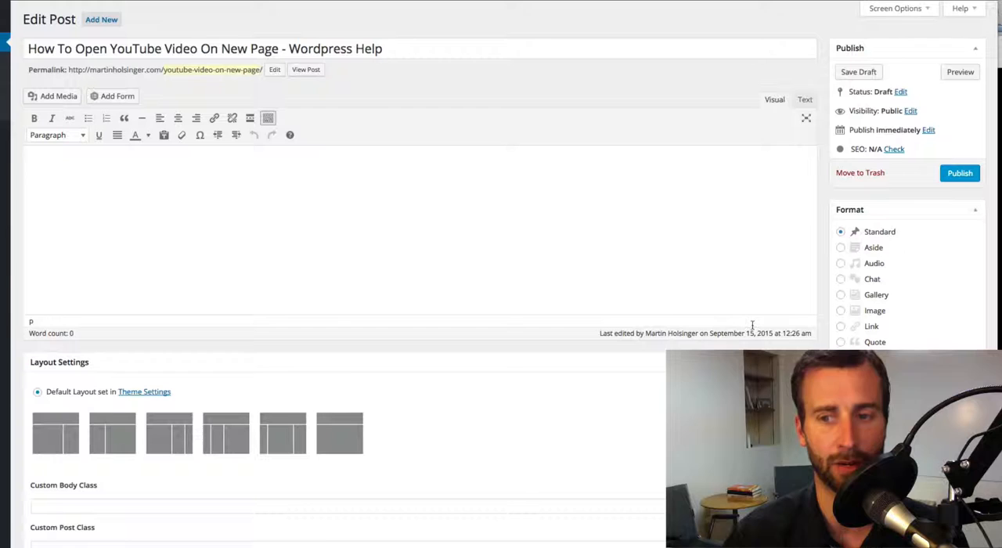
mouse_move(304, 256)
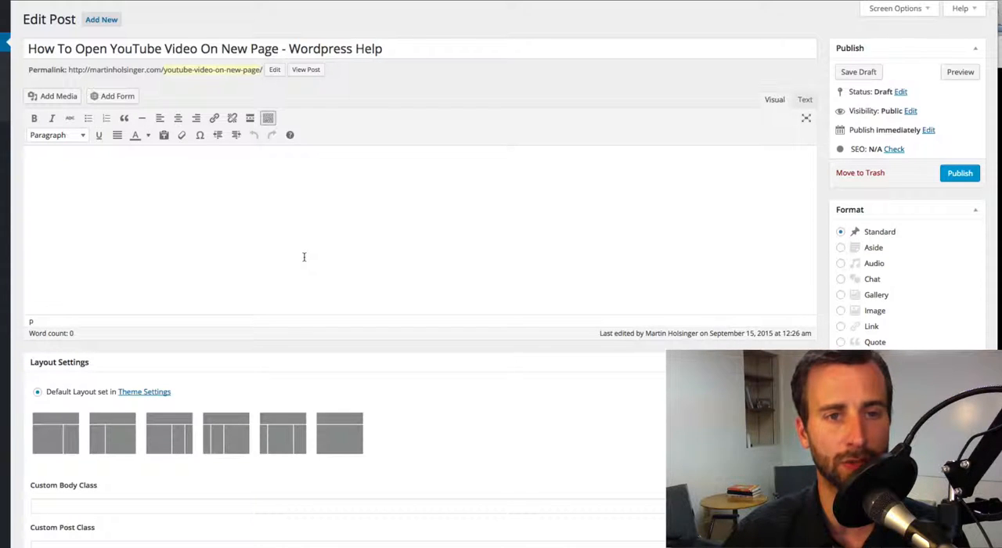
mouse_move(185, 194)
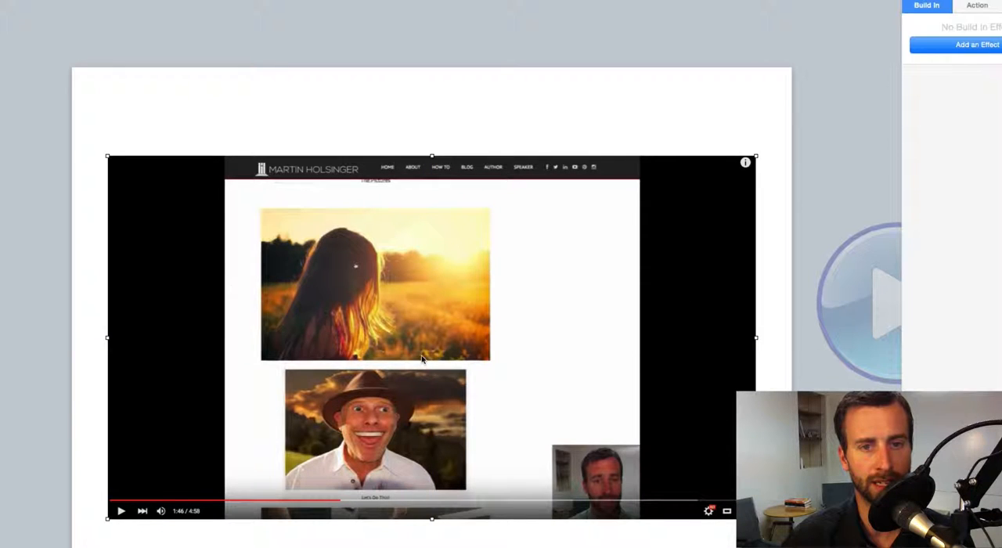
- Select the pasted YouTube video screenshot on the Keynote slide
left_click(976, 6)
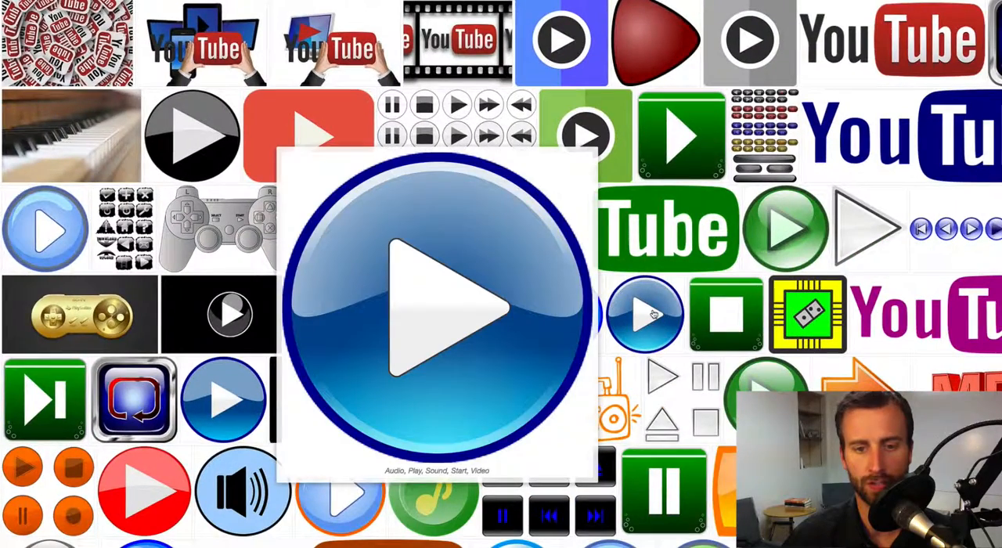
- Grab the blue round play-button image from Pixabay
left_click(435, 306)
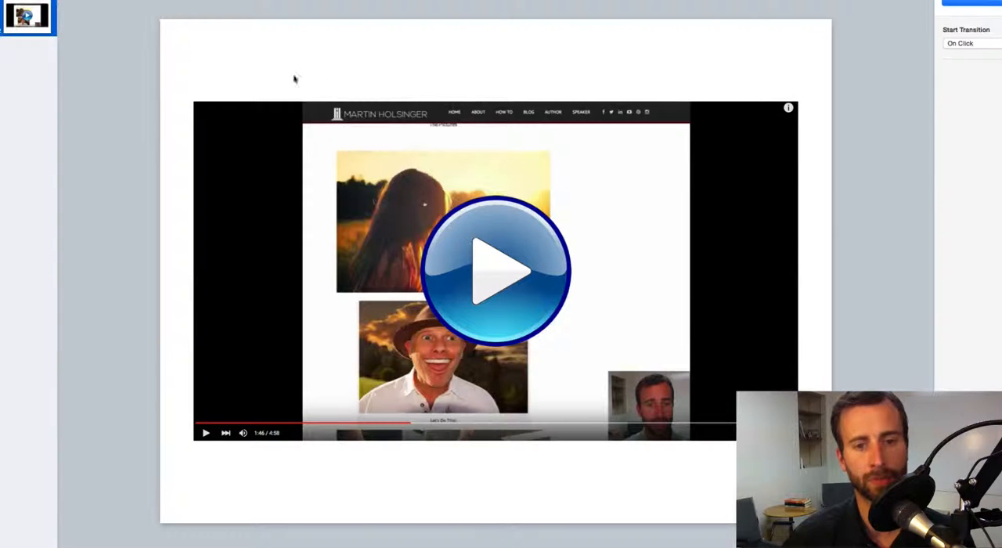
mouse_move(567, 300)
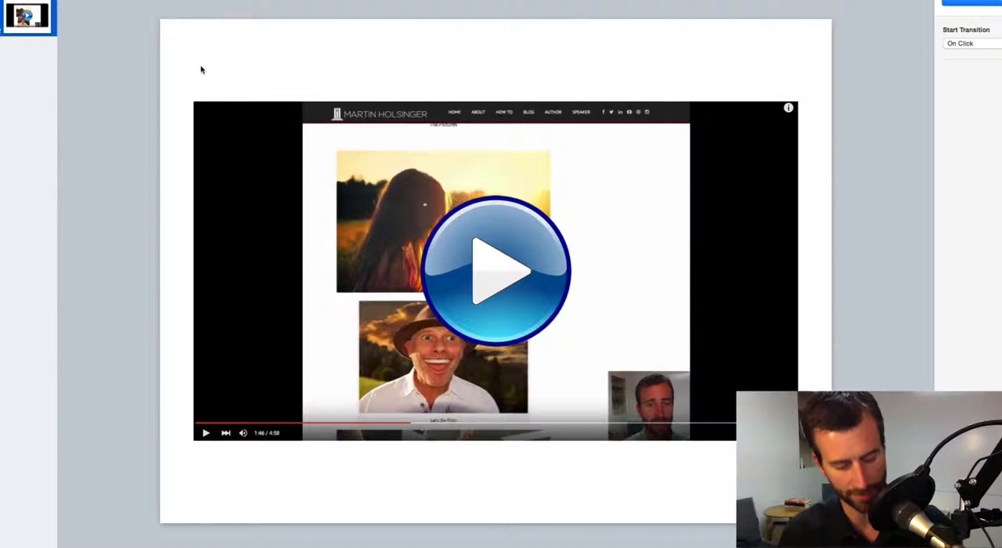
- Capture a screenshot of the slide with the play button centred over the video image
key("shift+cmd+4")
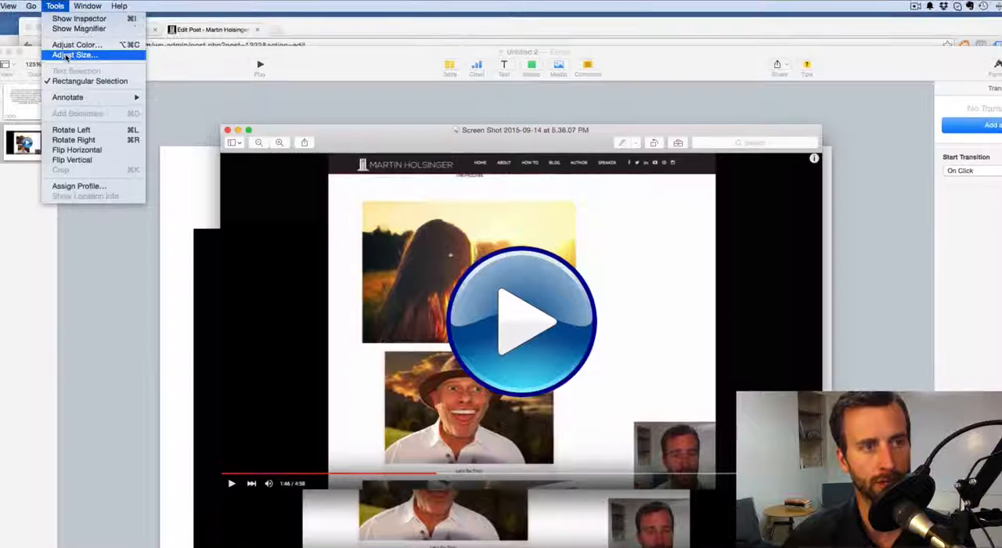
- Resize the screenshot to 700 pixels wide with Scale proportionally via Adjust Size
left_click(74, 55)
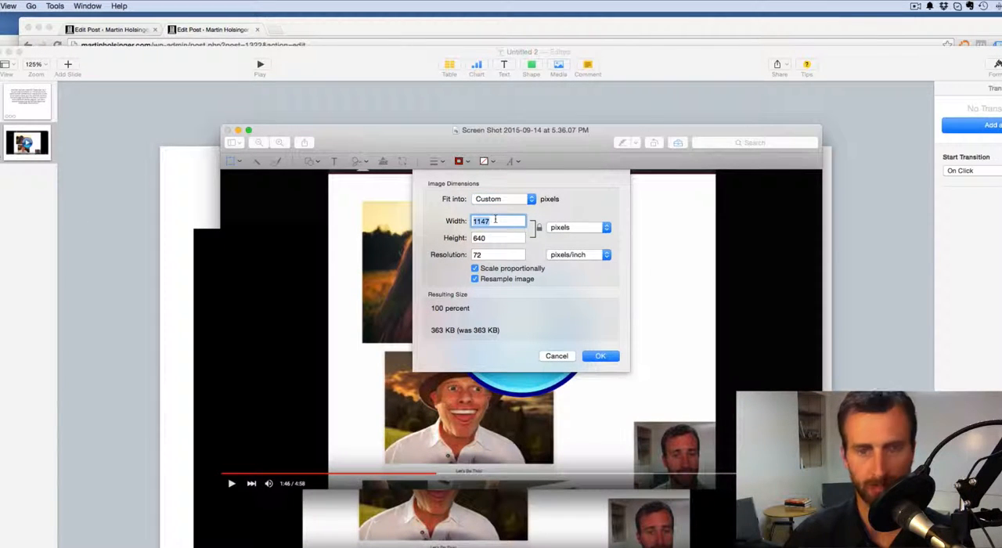
type("700")
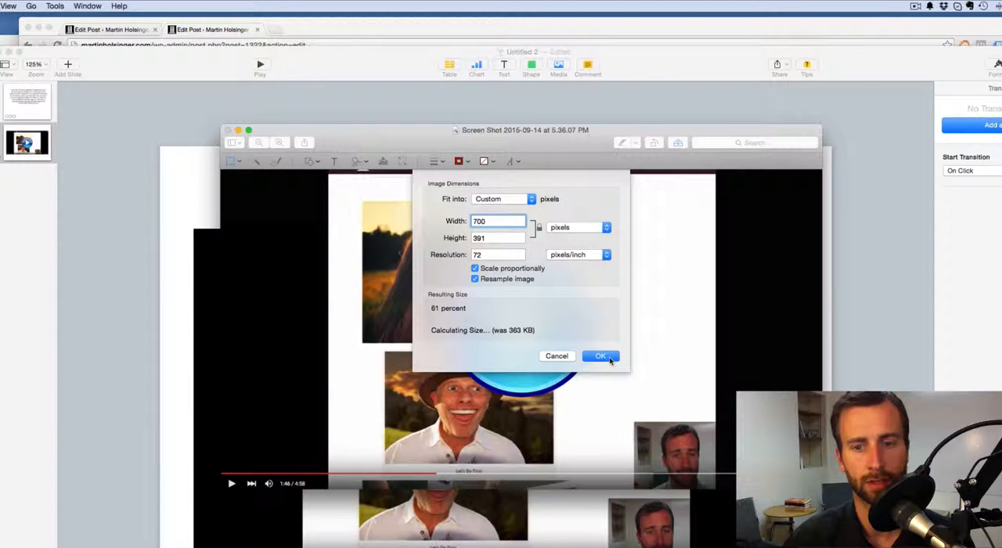
left_click(601, 355)
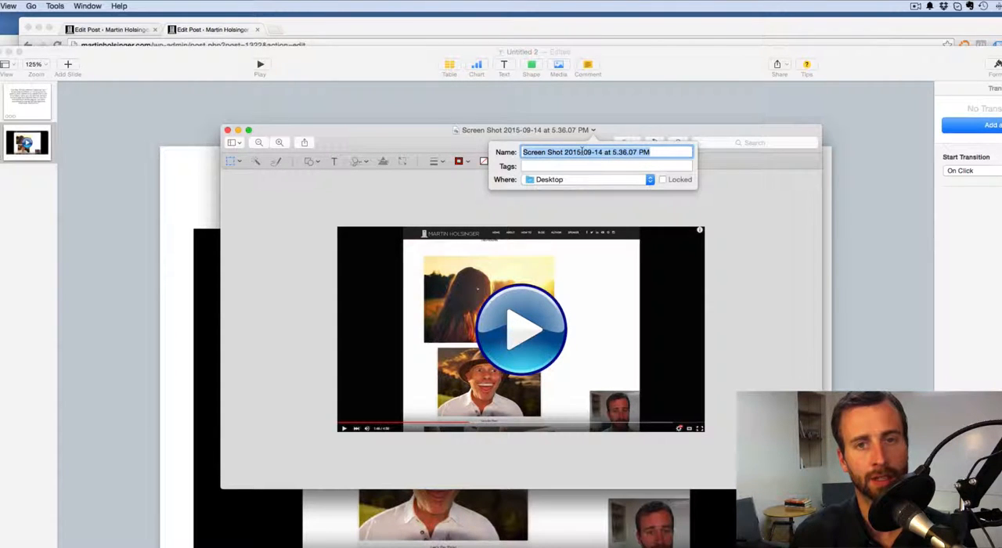
- Rename the image 'How to open youtube in page - wordpress help' on the Desktop
type("How to o")
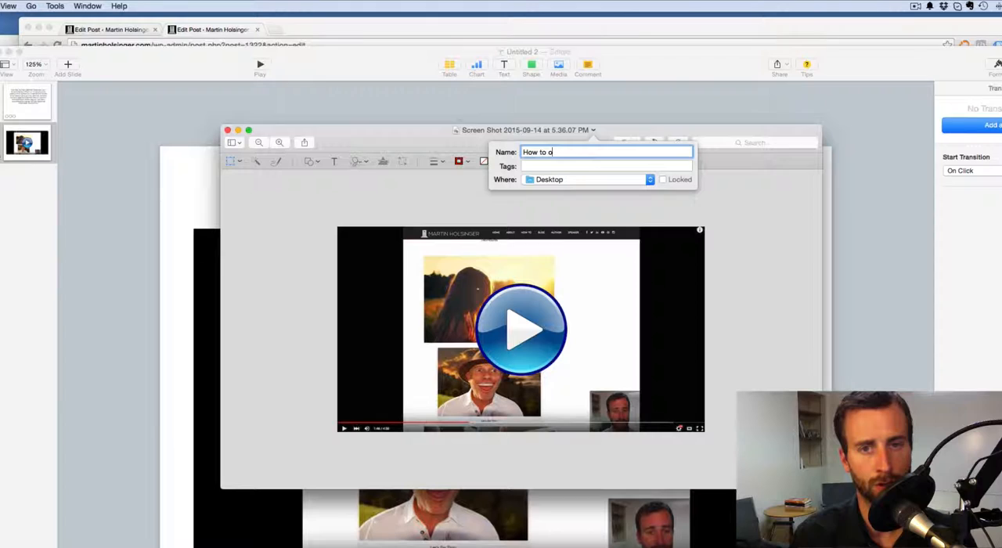
type("pen youtube in page")
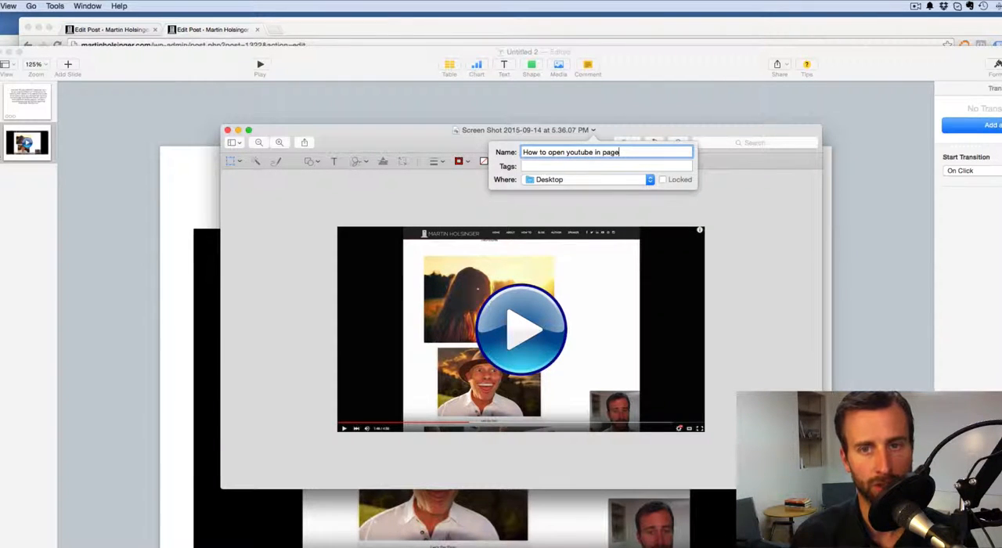
type("- wor")
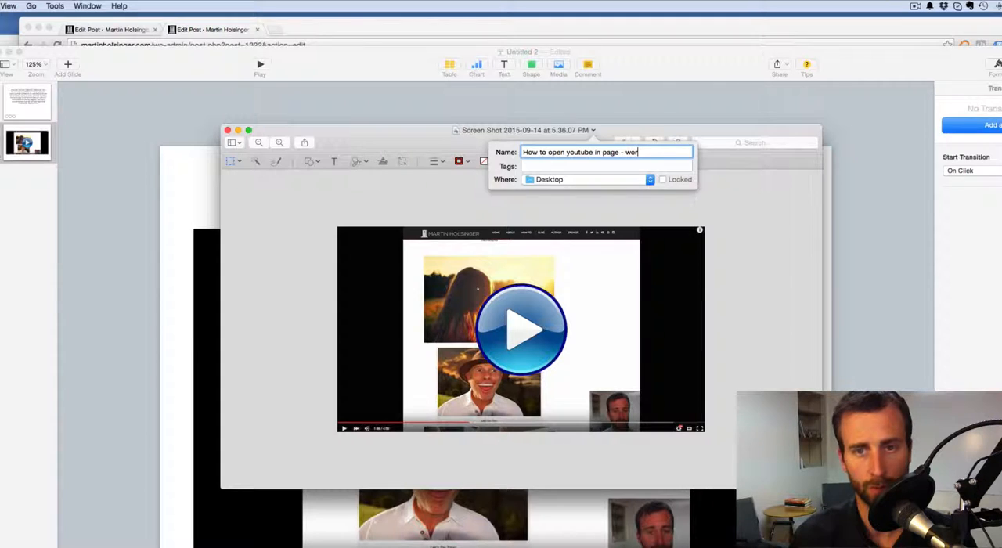
type("dpress help")
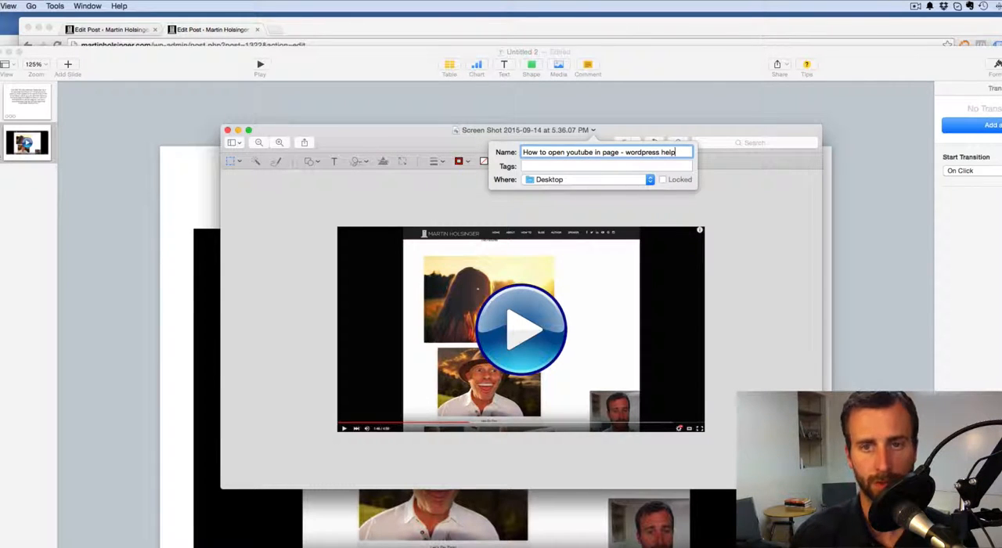
key("Return")
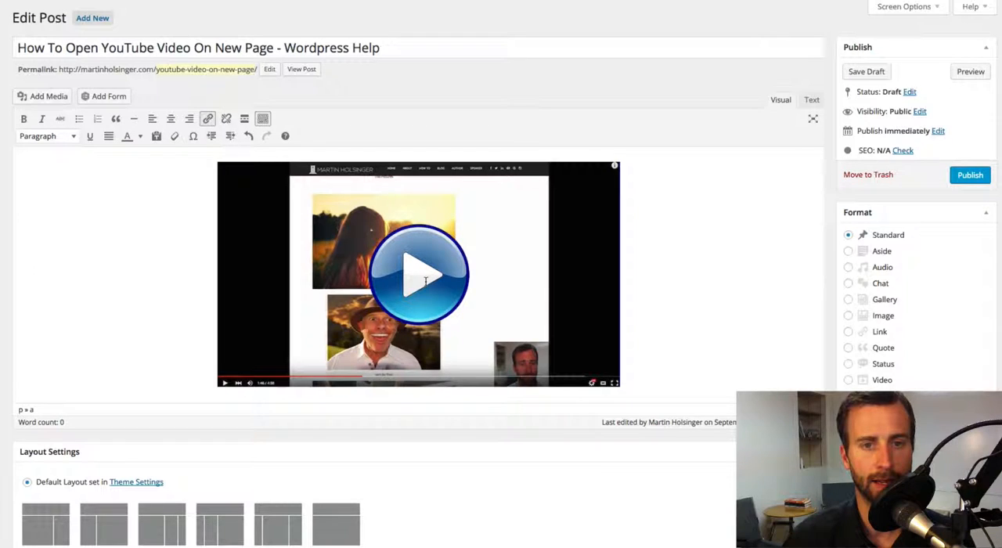
- Upload and insert the resized play-button screenshot into the draft post body
left_click(420, 274)
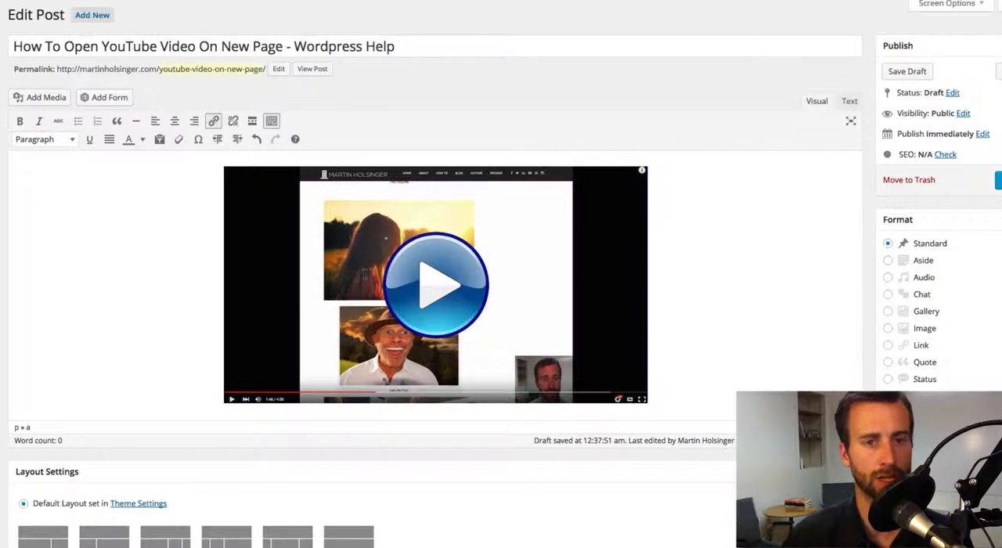
- Link the image to the 'How To Link Within The Same WordPress Page' post in a new tab and save the draft
left_click(435, 285)
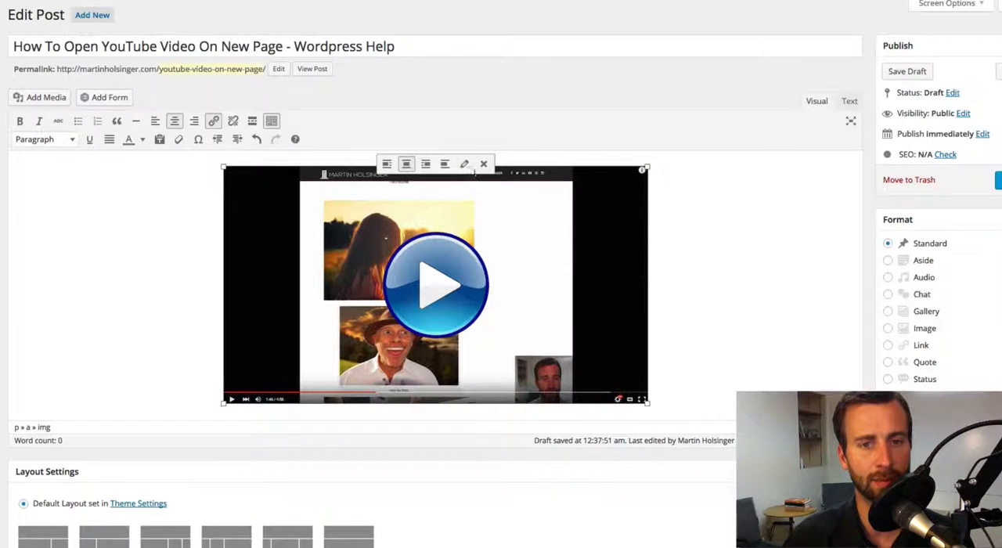
mouse_move(213, 120)
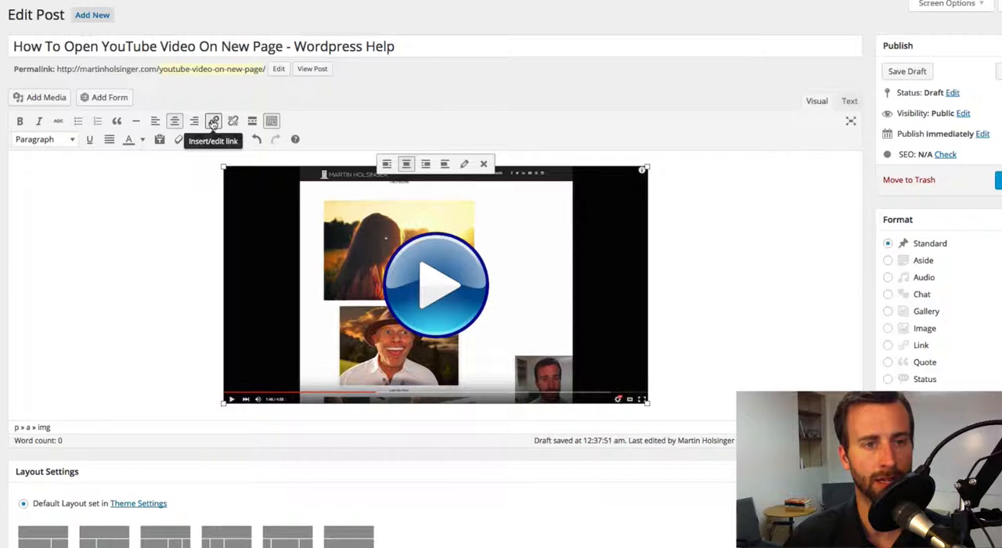
left_click(213, 121)
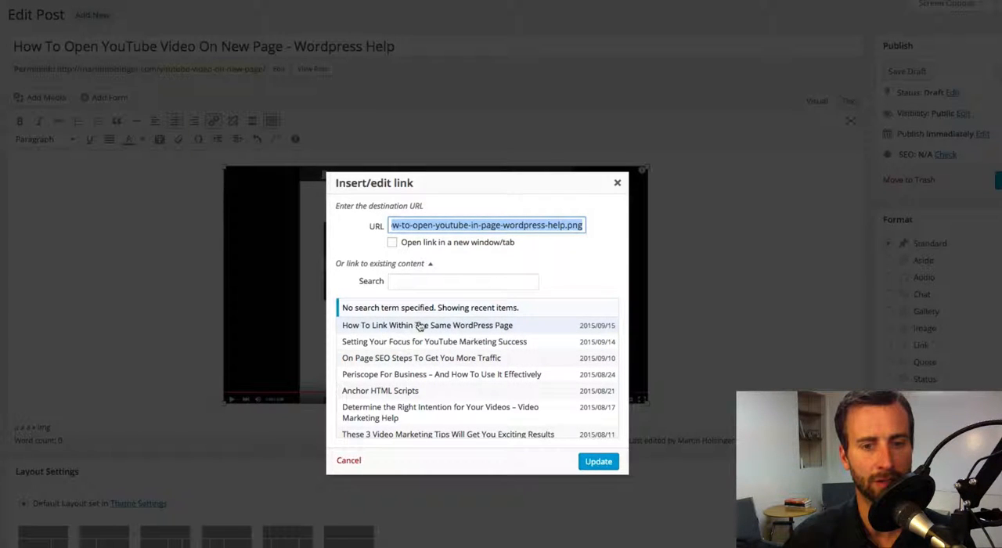
left_click(425, 325)
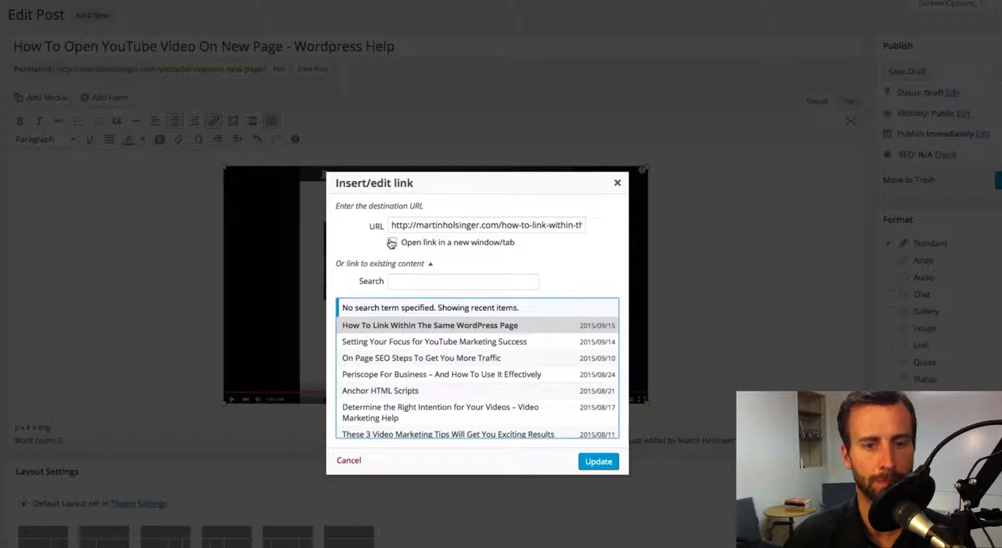
left_click(391, 241)
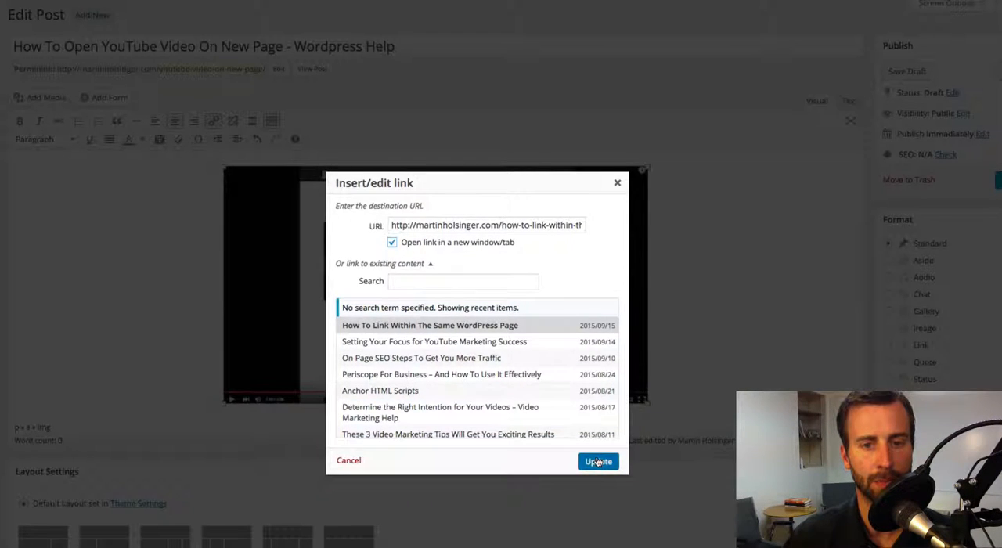
left_click(598, 460)
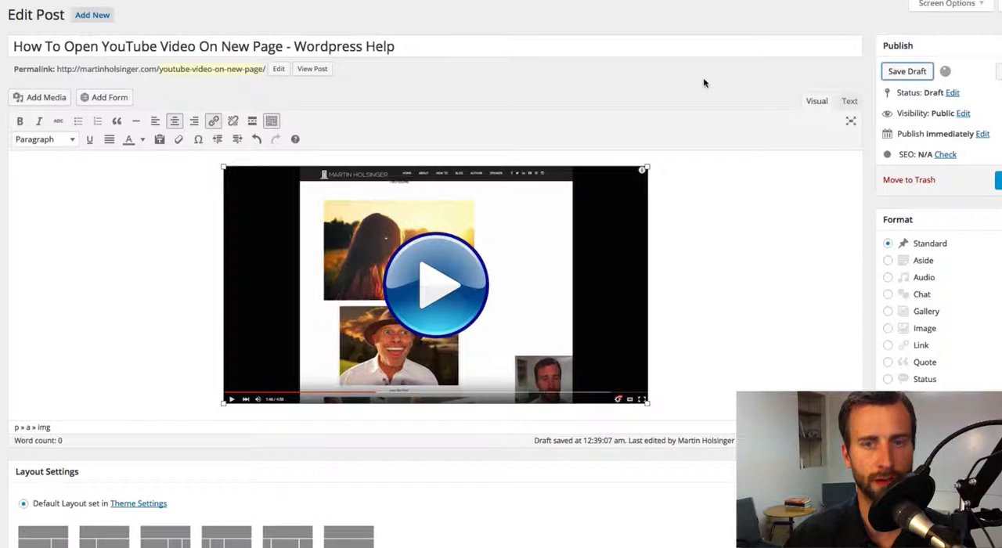
left_click(908, 72)
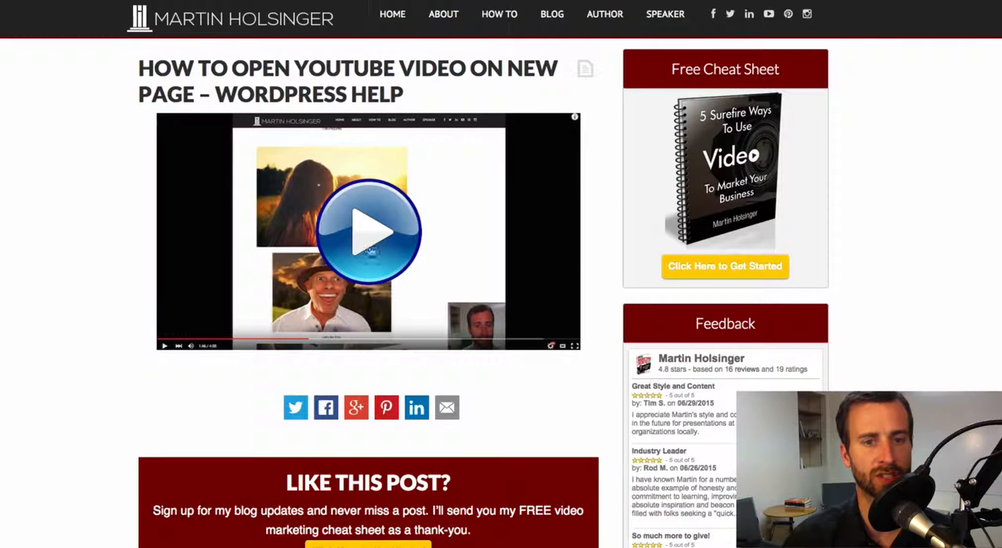
mouse_move(40, 279)
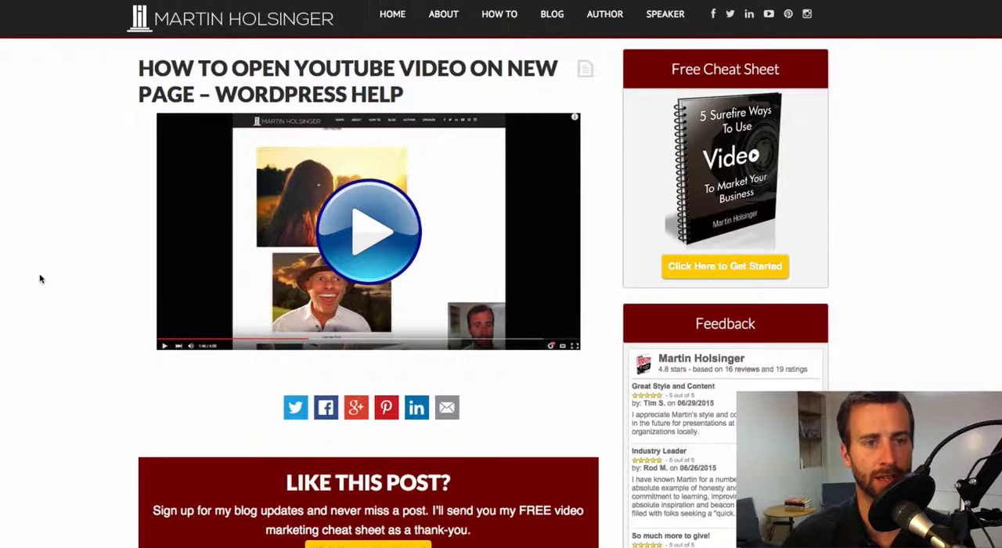
mouse_move(367, 232)
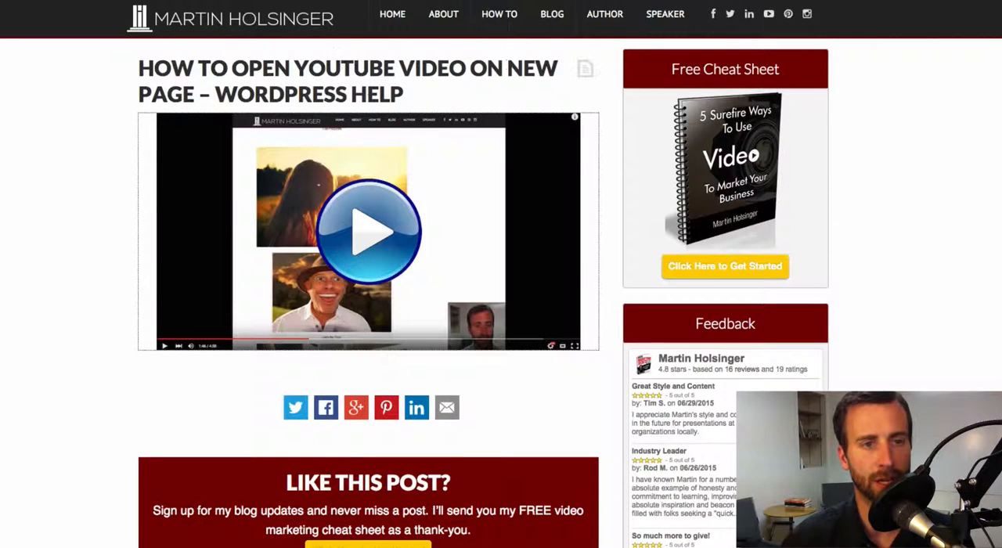
mouse_move(113, 195)
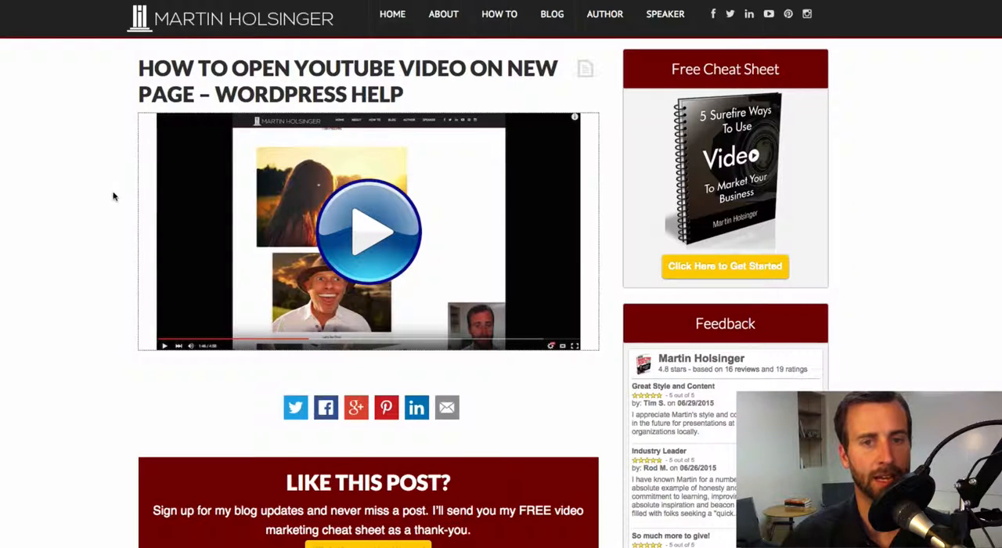